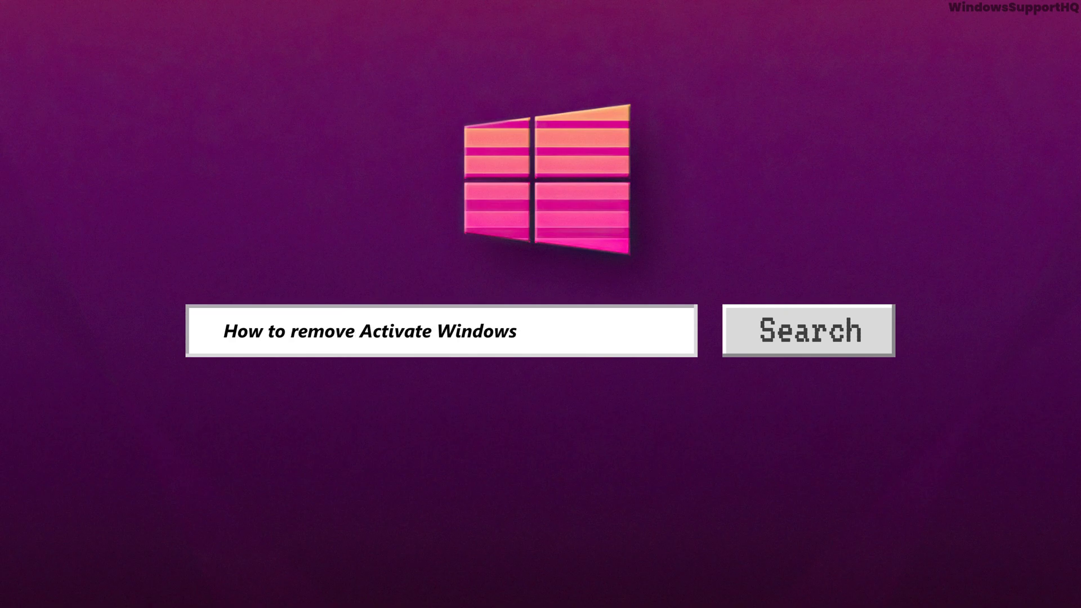
Search Start for 'command' and launch Command Prompt as administrator
click(346, 574)
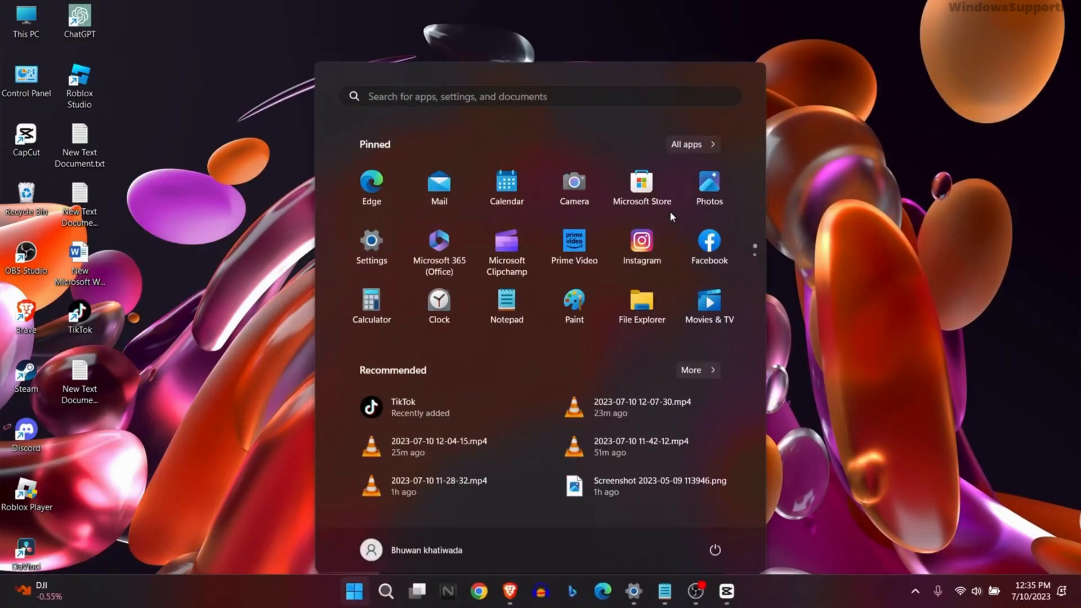
text(command)
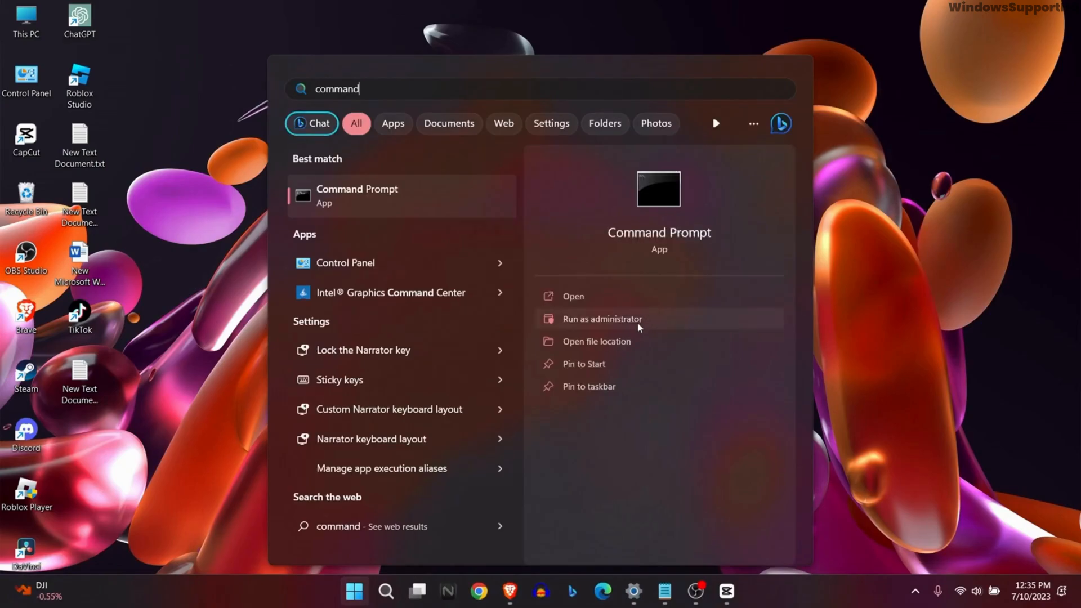
click(602, 319)
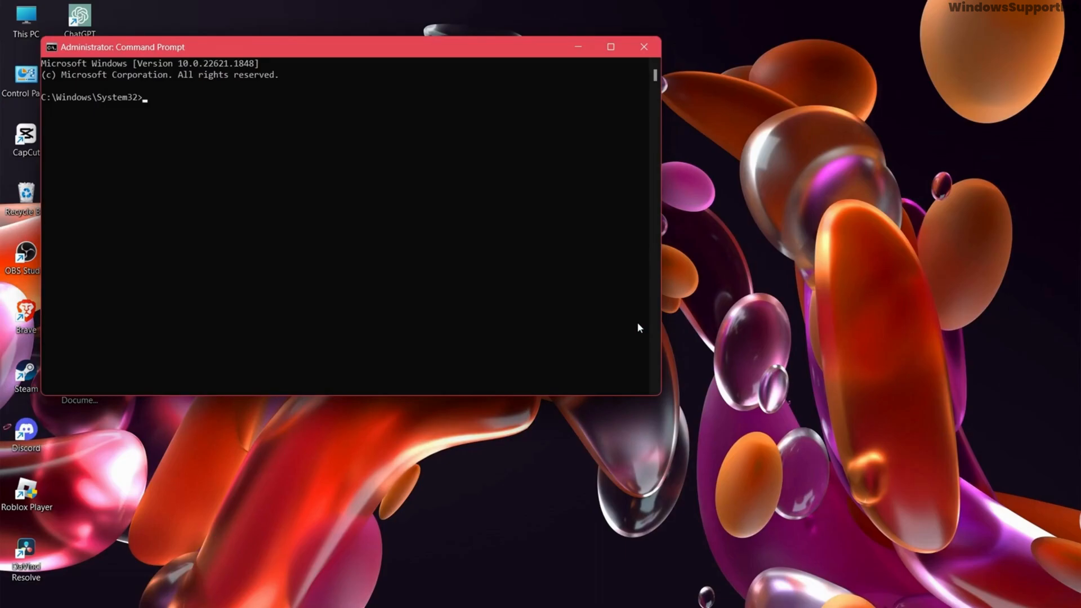
Enter 'slmgr -rearm' in Command Prompt, then close the window
text(slm)
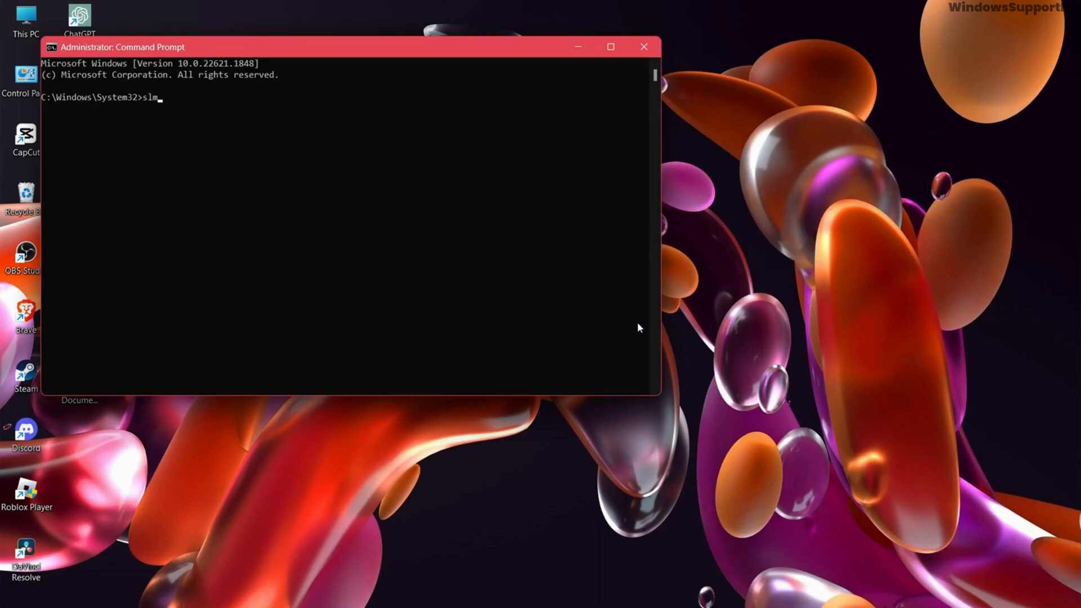
text(gr)
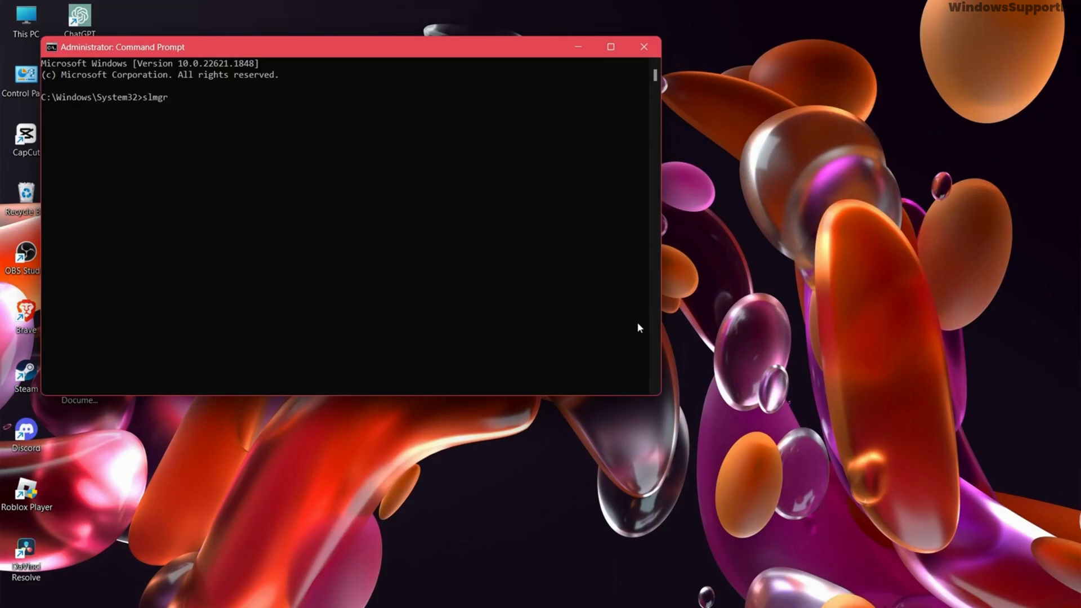
text(-re)
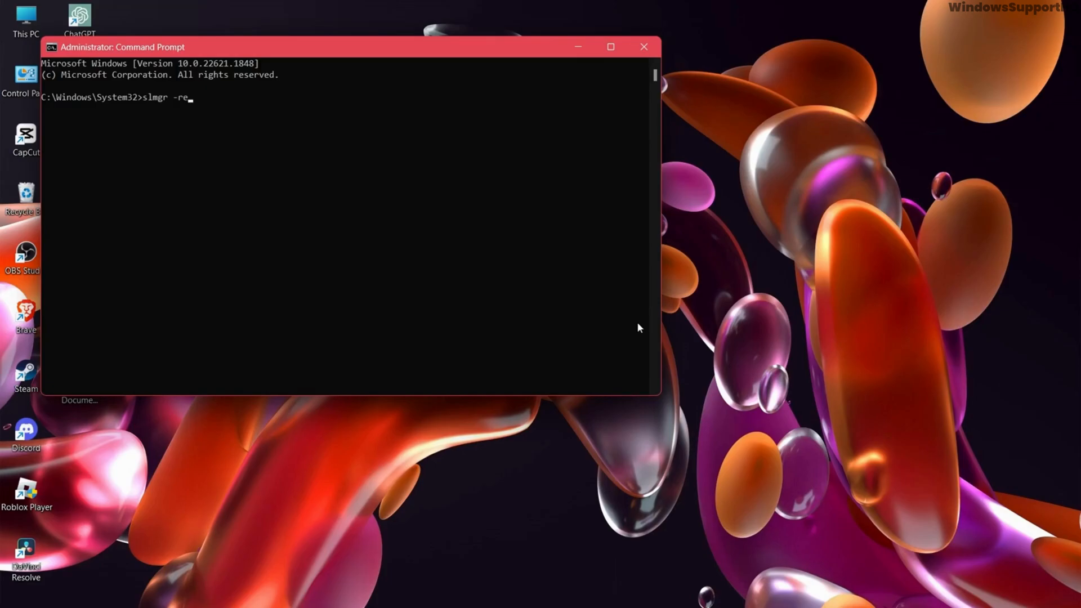
text(arm)
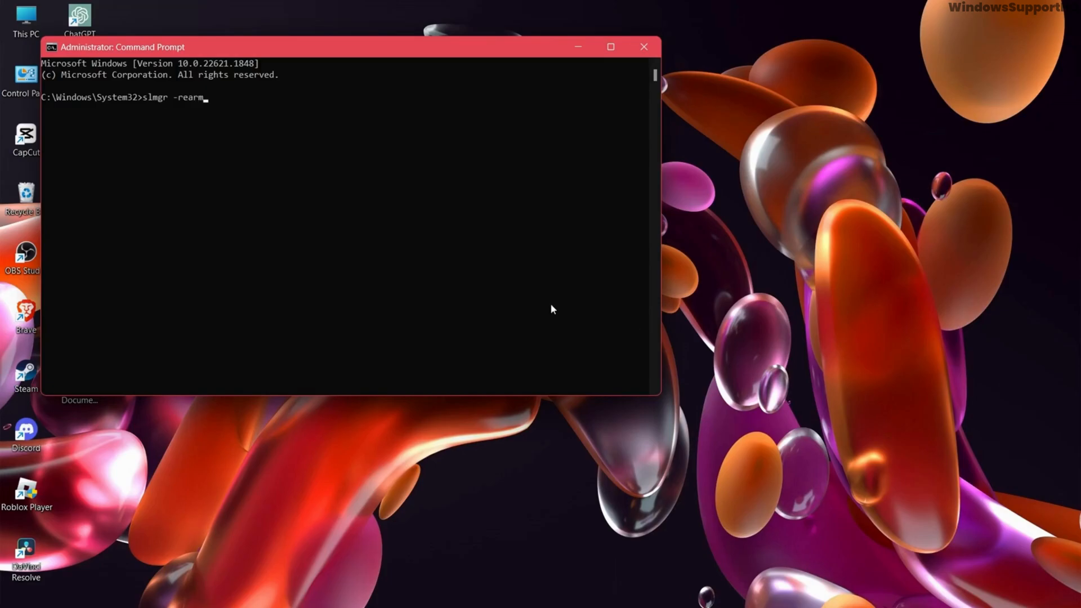
click(645, 46)
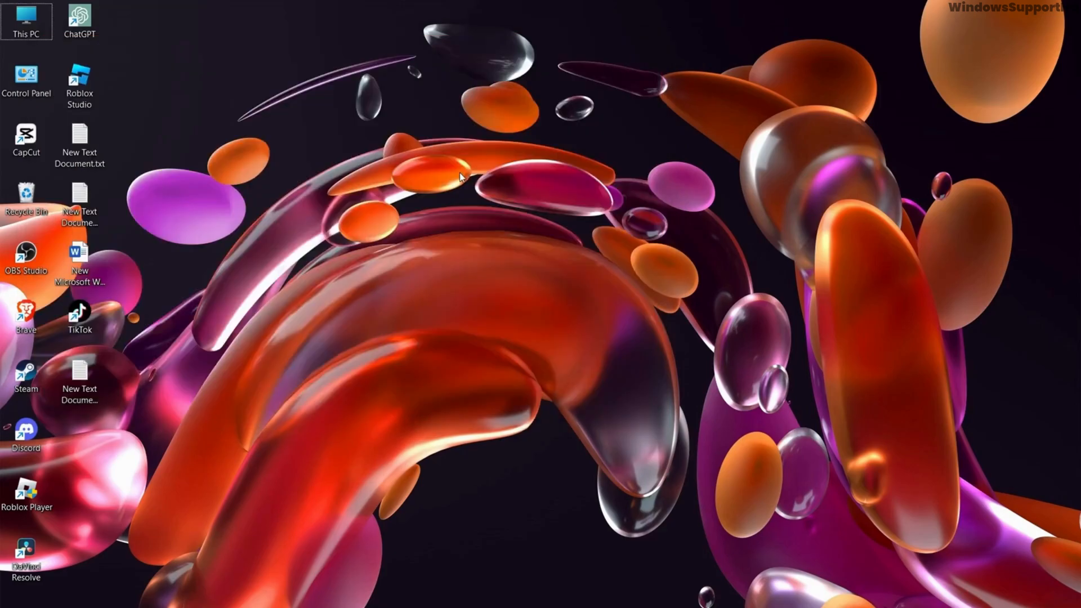
Turn on 'Remove background images' in Ease of Access display settings, then launch Registry Editor
text(con)
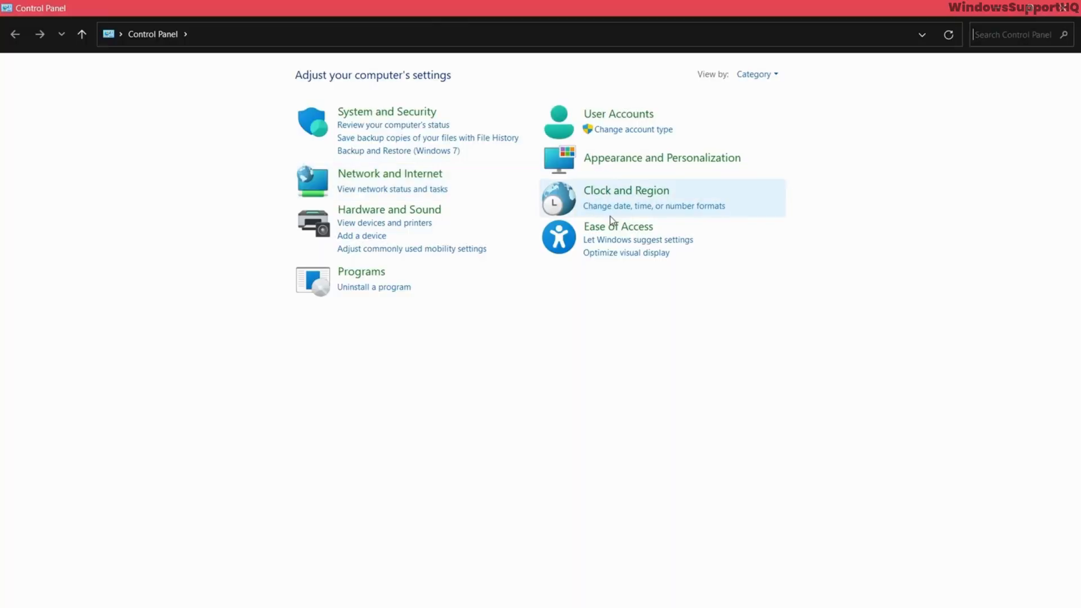
click(618, 226)
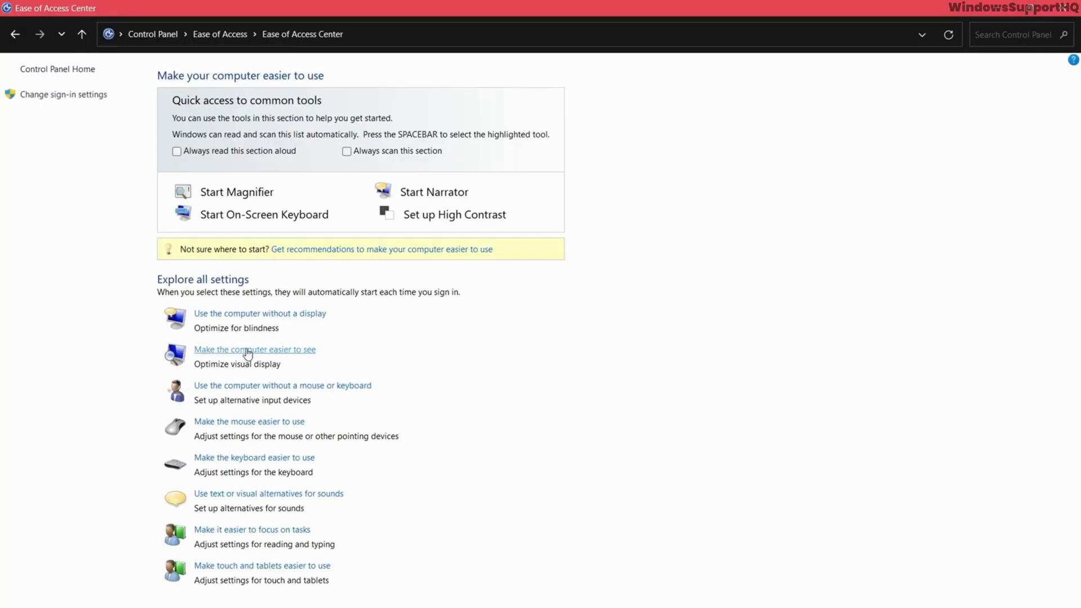
click(255, 350)
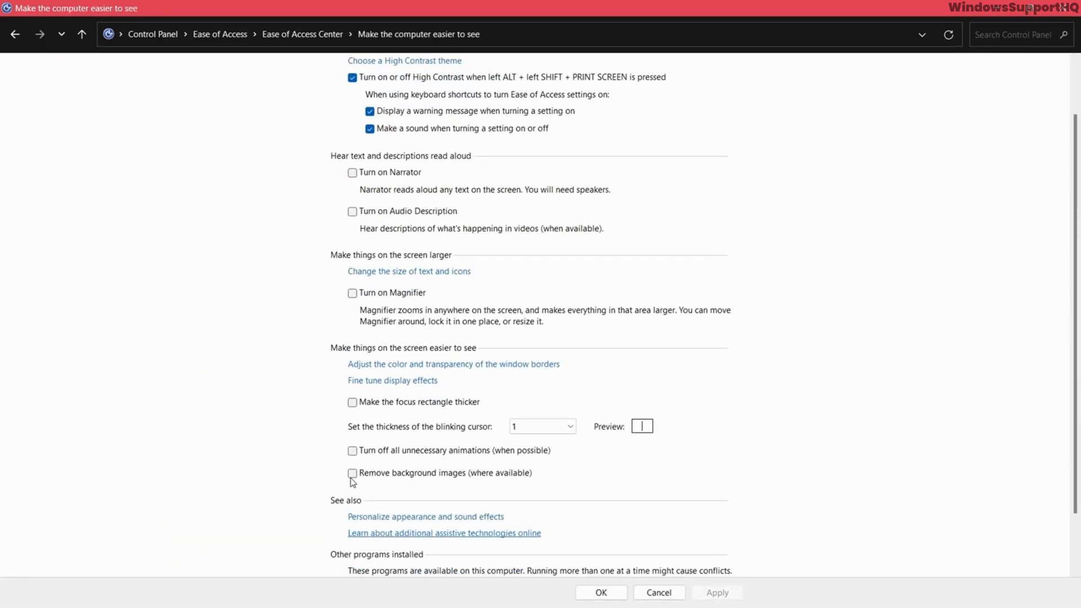
click(352, 473)
text(regis)
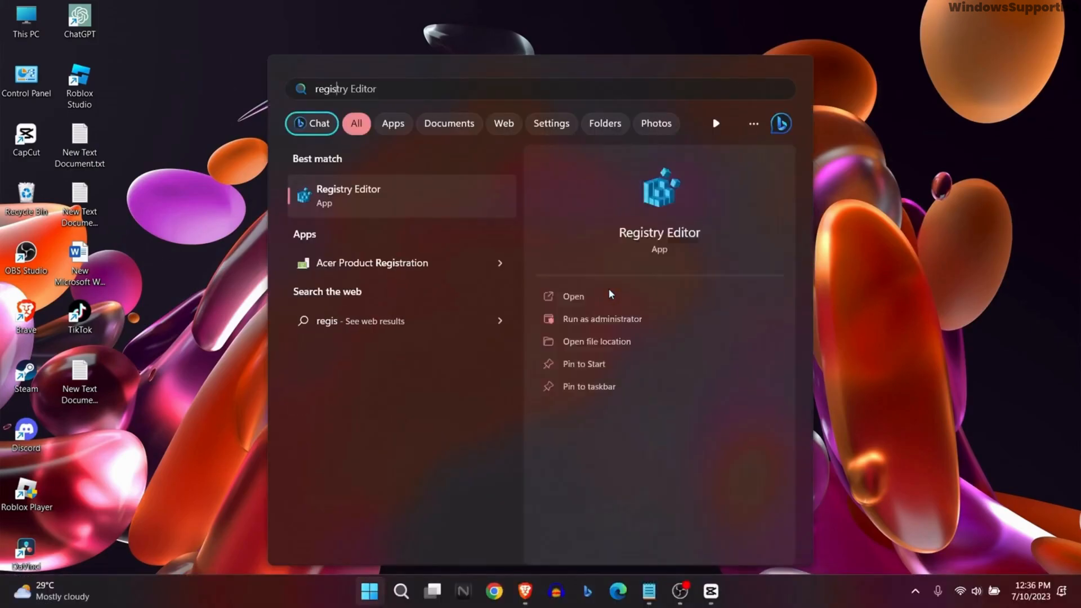
click(573, 297)
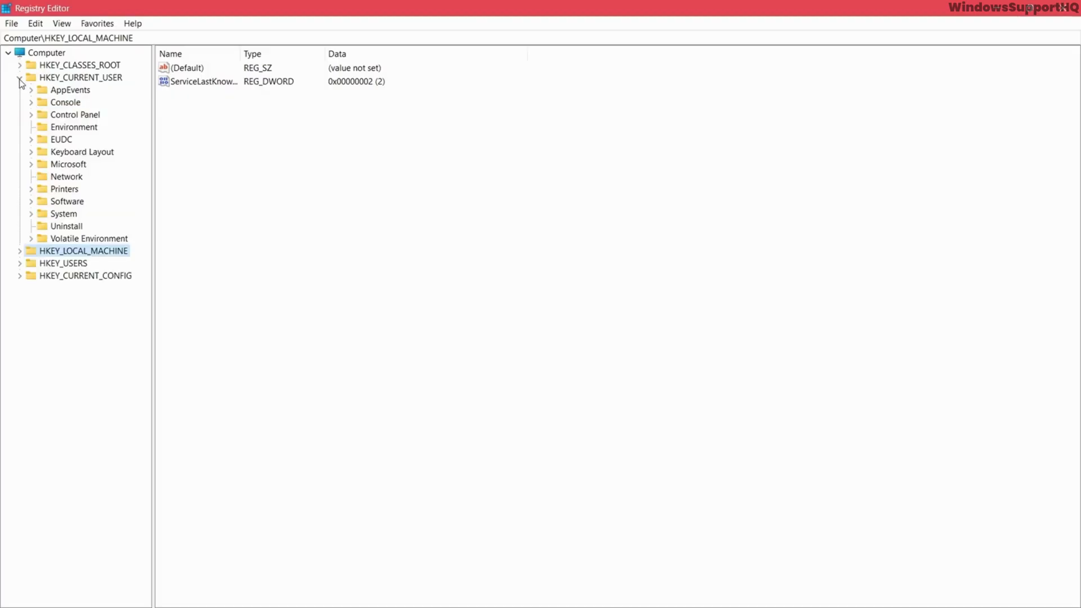
Go to HKEY_CURRENT_USER\Control Panel\Desktop and open the PaintDesktopVersion value for editing
click(30, 115)
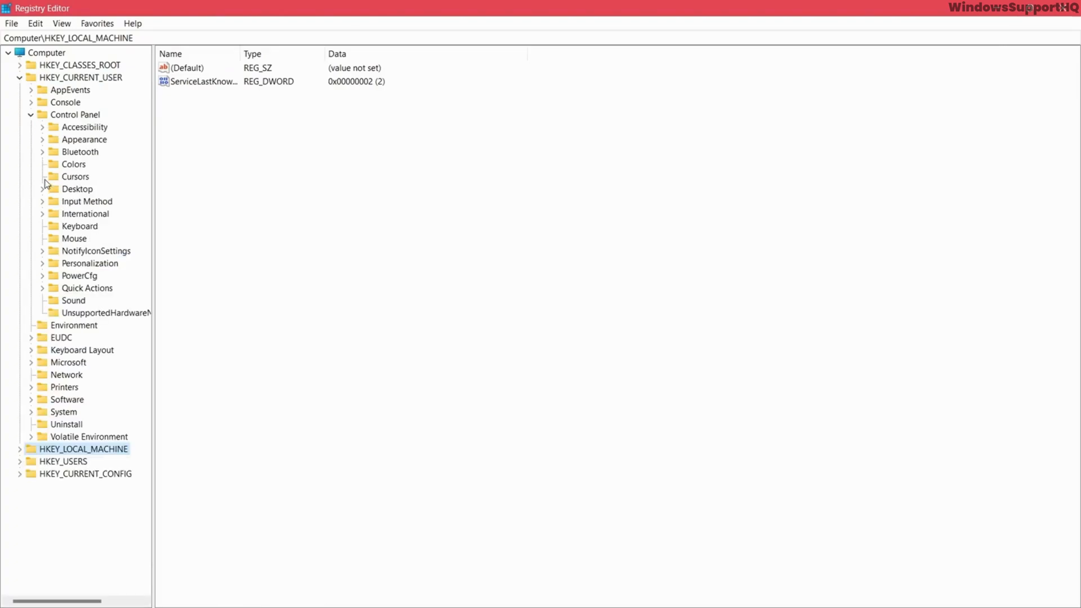
click(76, 189)
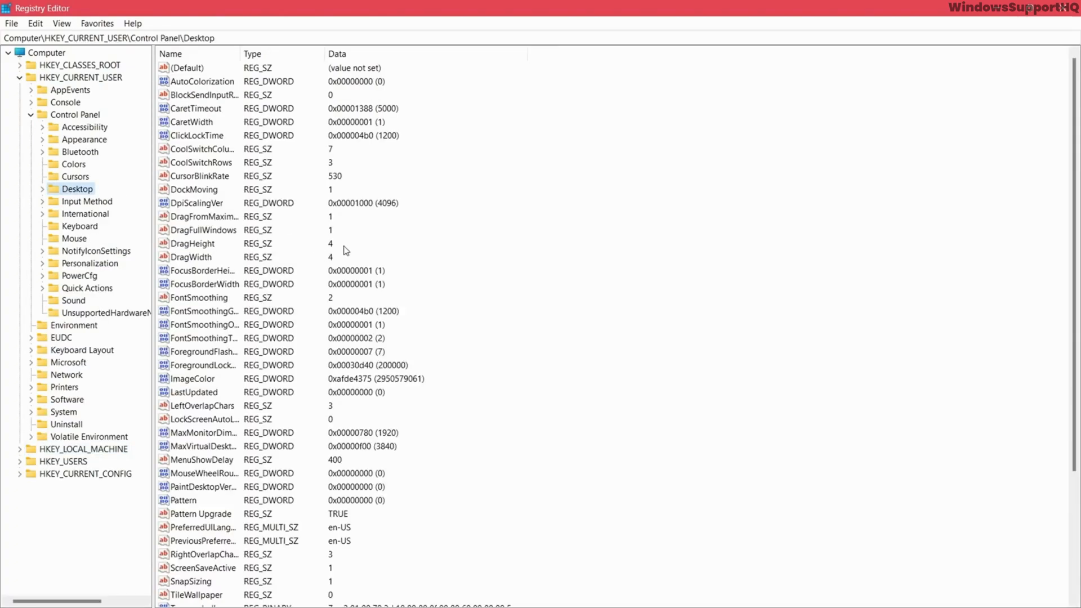
double_click(201, 487)
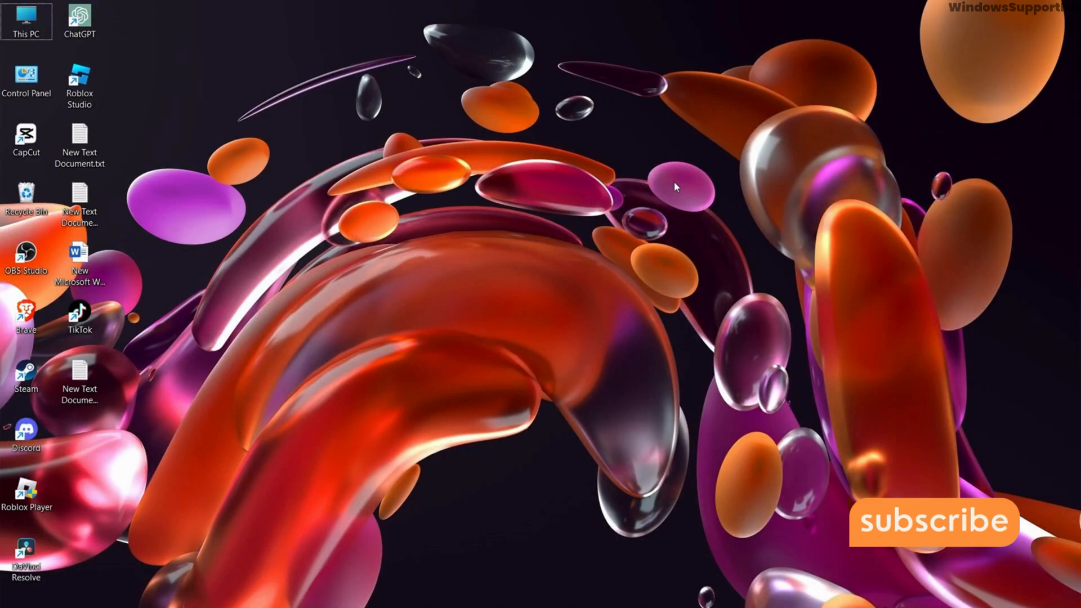
mouse_move(711, 578)
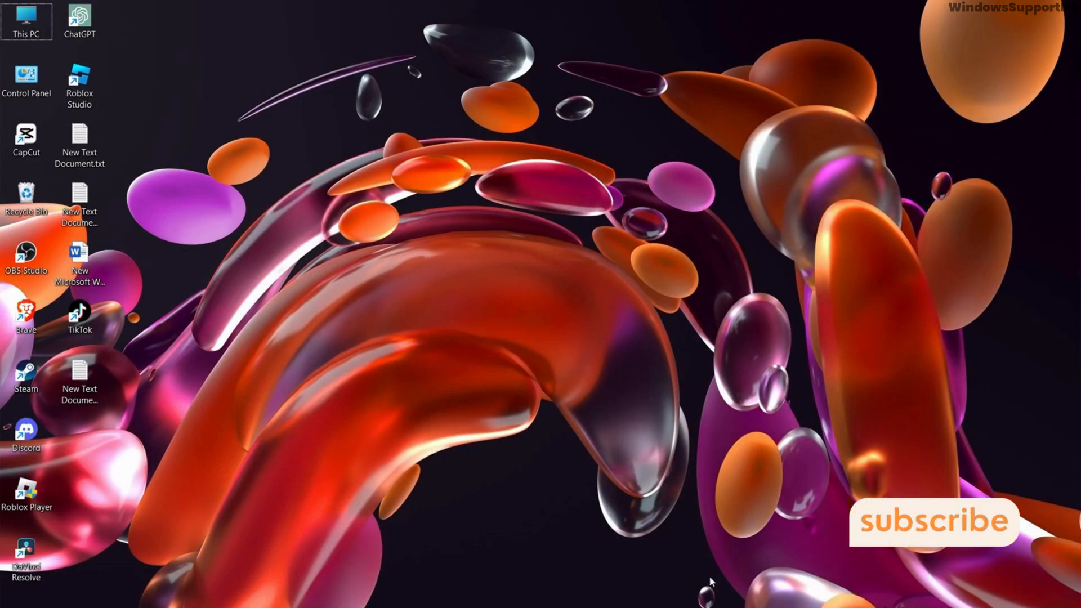